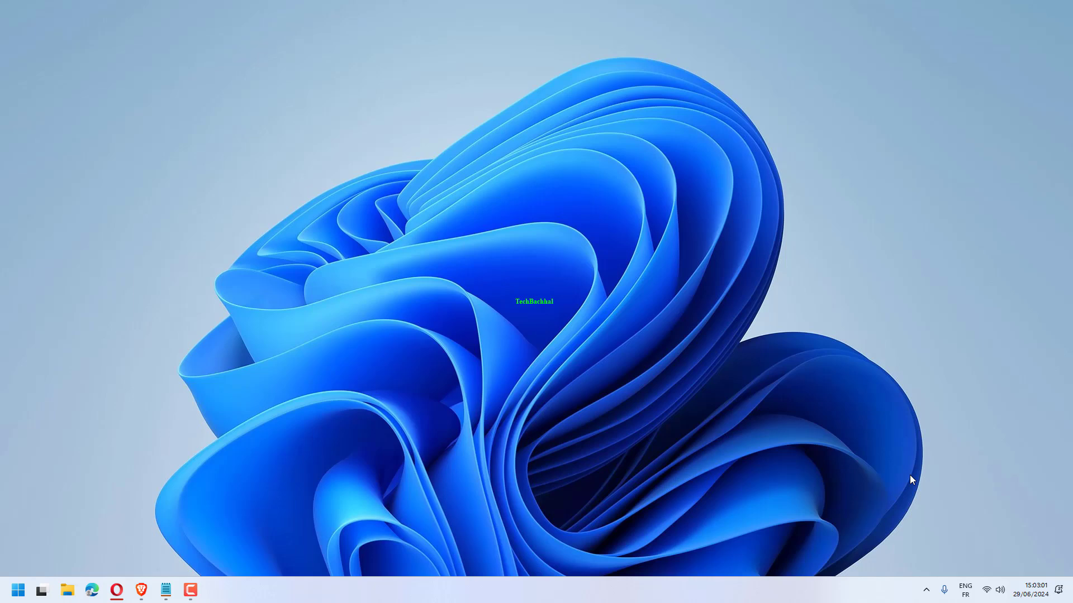
pyautogui.moveTo(62, 542)
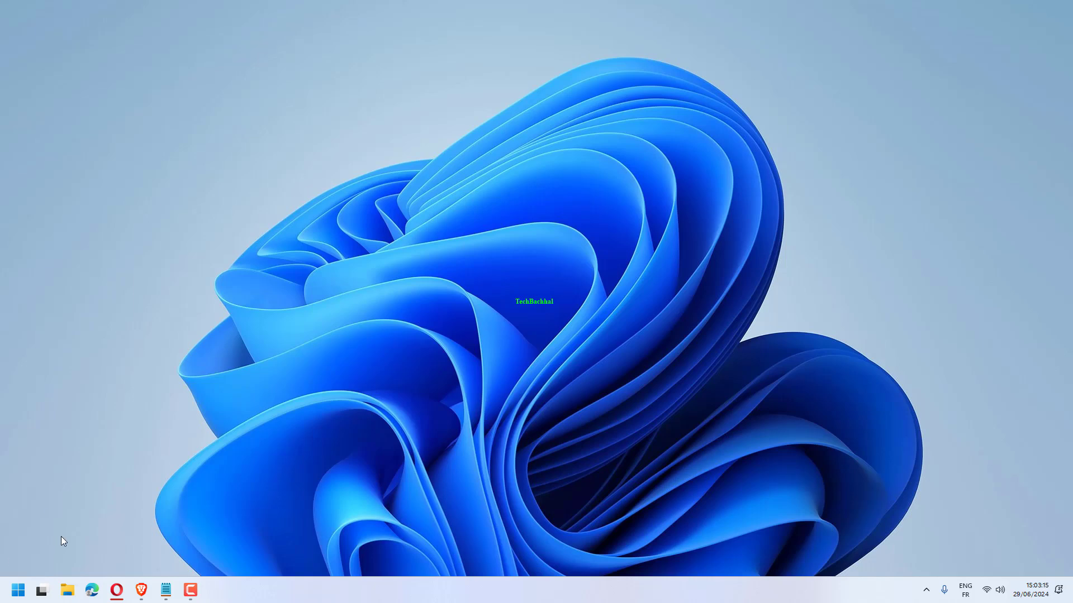
# - Search the Start menu for 'edit power plan' to find the Control Panel item
pyautogui.click(19, 590)
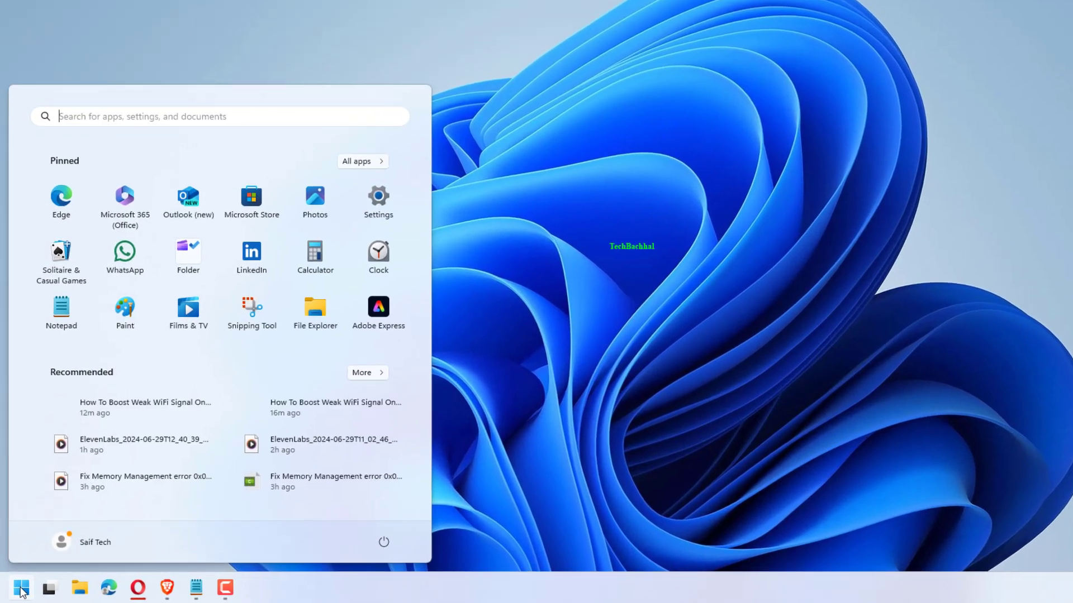
pyautogui.write('edit power plan')
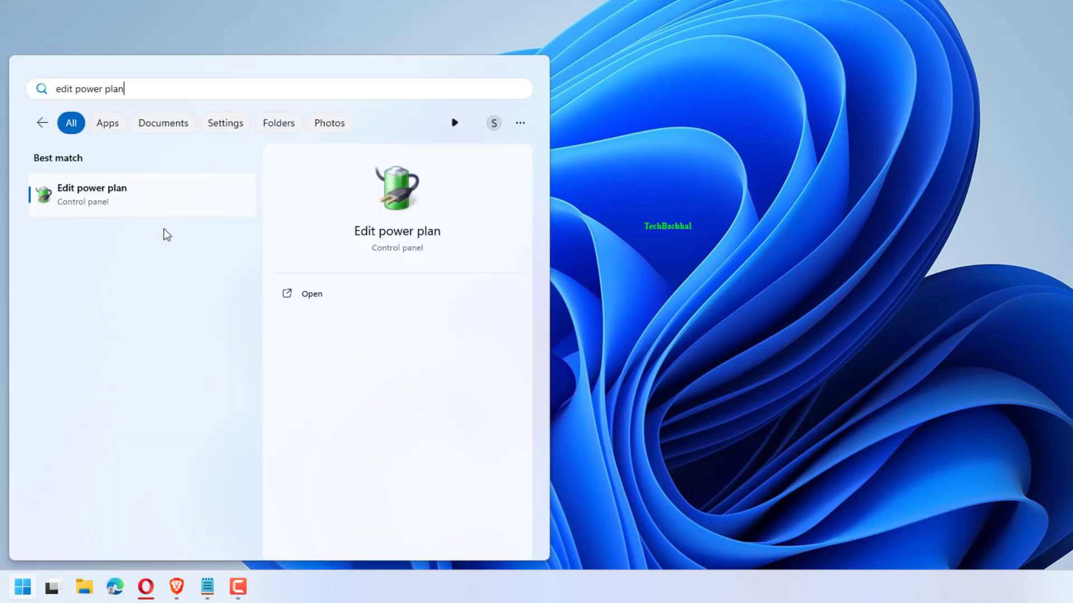
pyautogui.moveTo(162, 199)
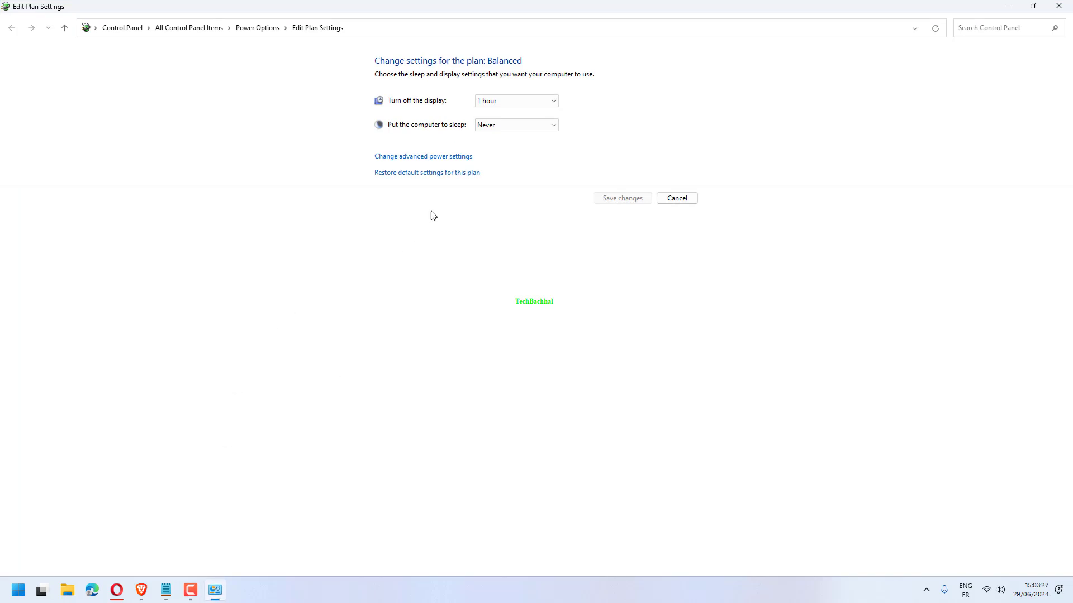
# - Expand USB settings in the Balanced plan's advanced settings to show USB selective suspend (Enabled)
pyautogui.click(423, 156)
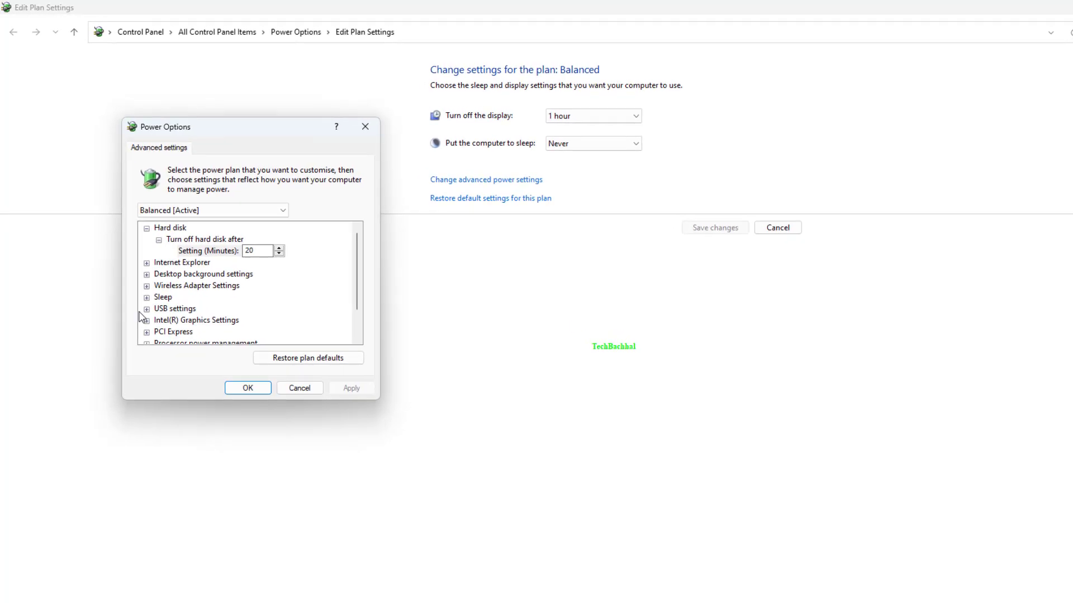
pyautogui.click(146, 309)
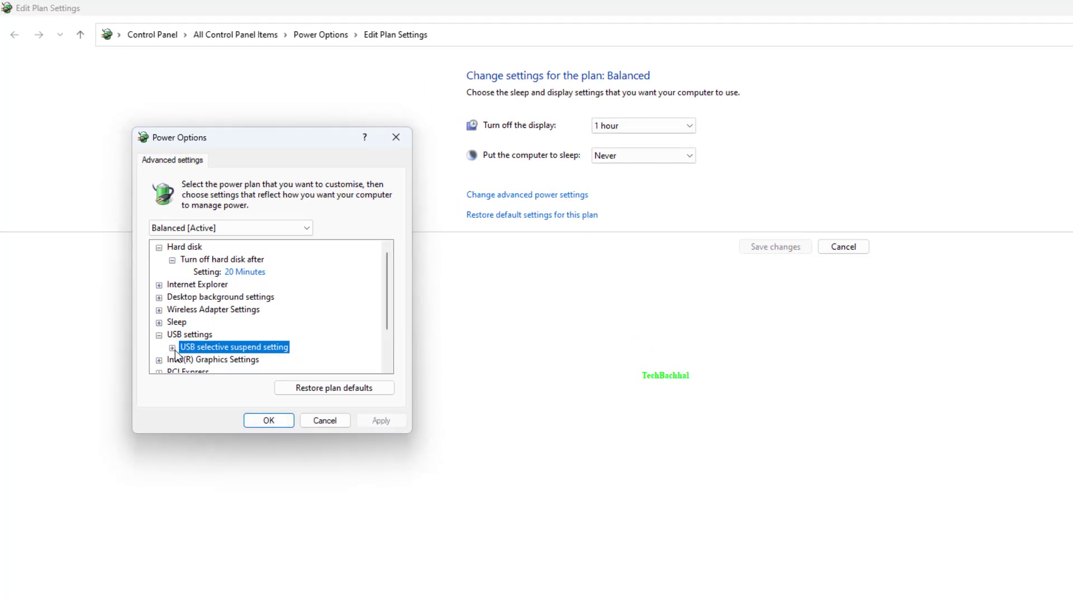
pyautogui.click(174, 347)
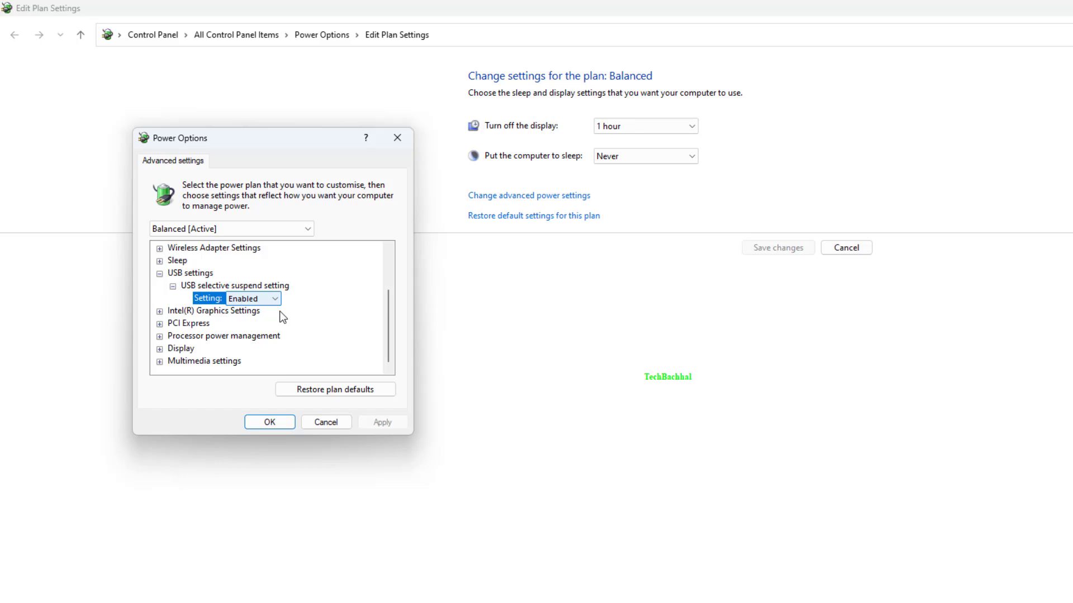
pyautogui.moveTo(335, 311)
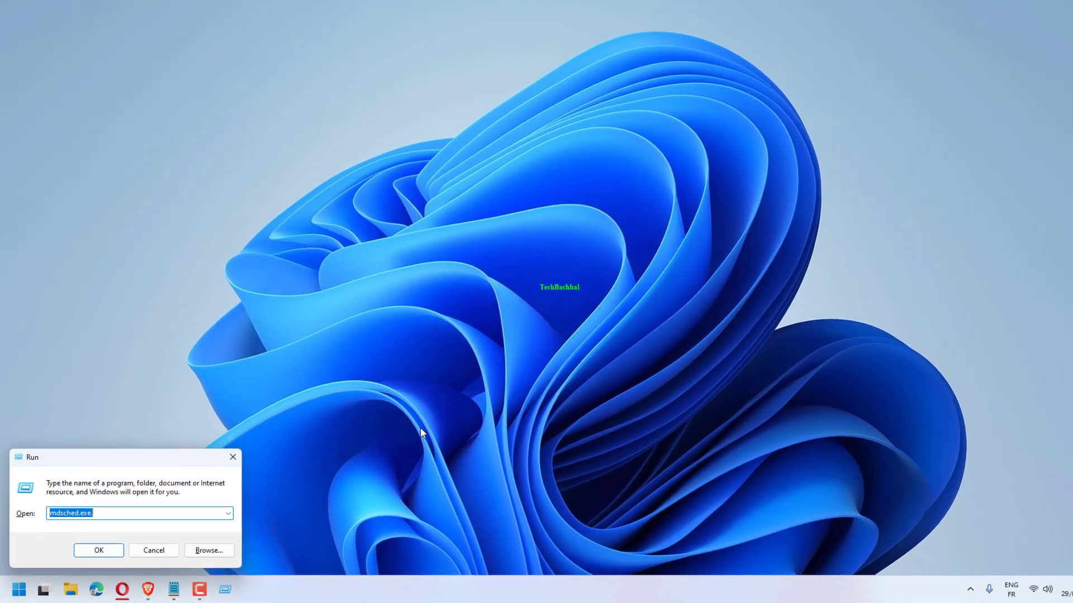
# - Run powercfg.cpl from the Run dialog to open the Power Options plan list
pyautogui.write('powercfg.cpl')
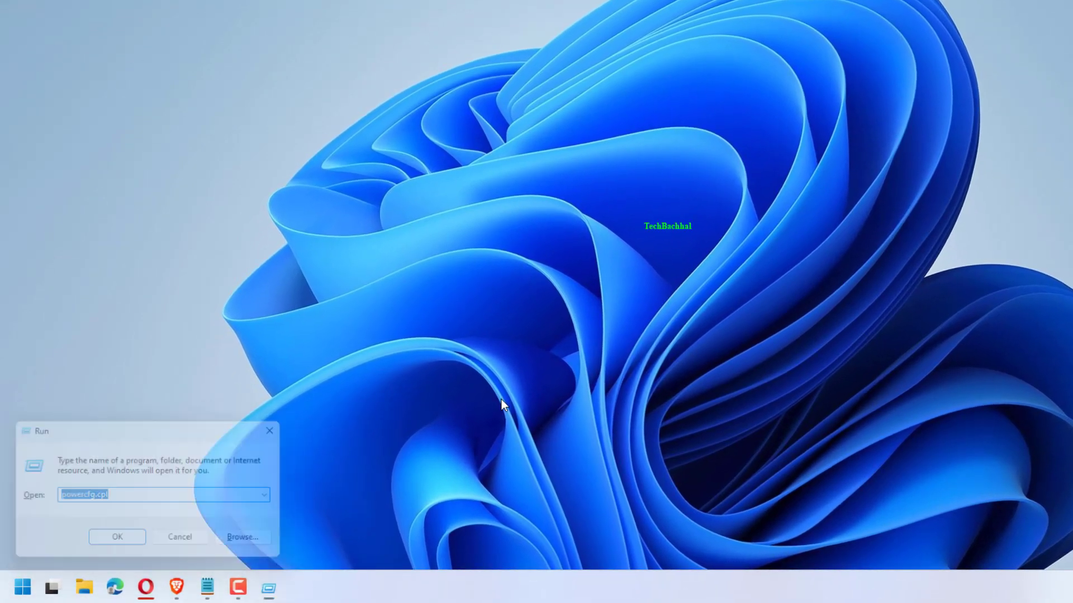
pyautogui.click(116, 536)
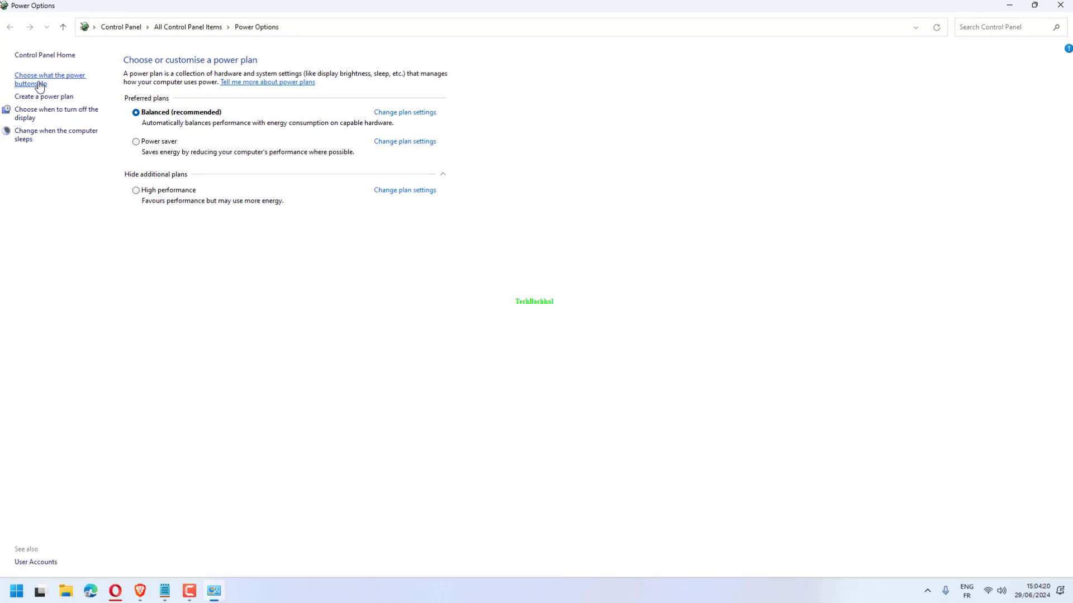
# - On the power buttons page, make the unavailable shutdown settings editable
pyautogui.click(49, 79)
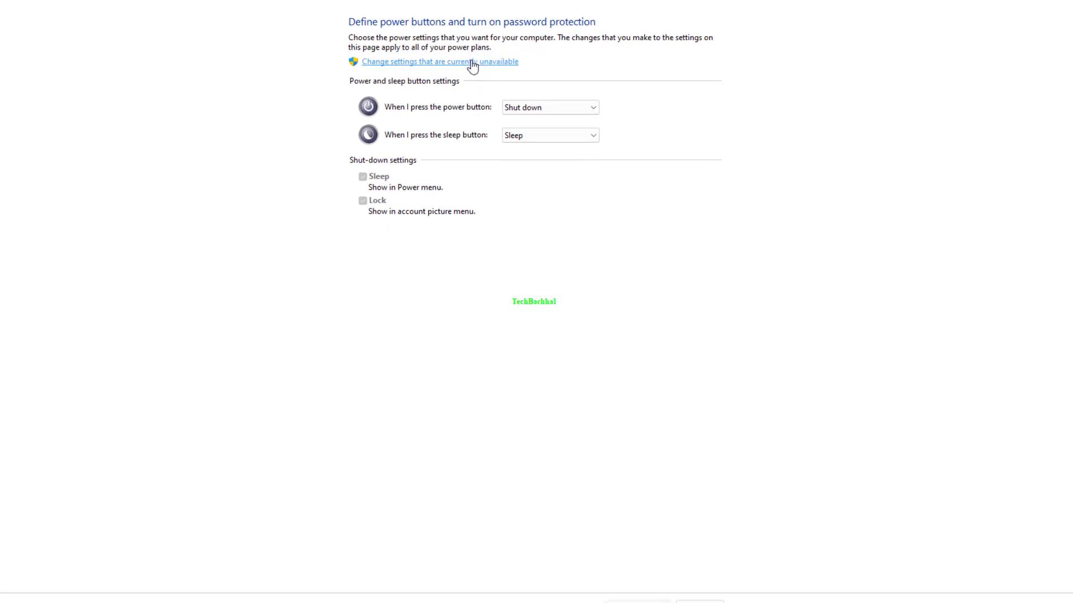
pyautogui.click(439, 61)
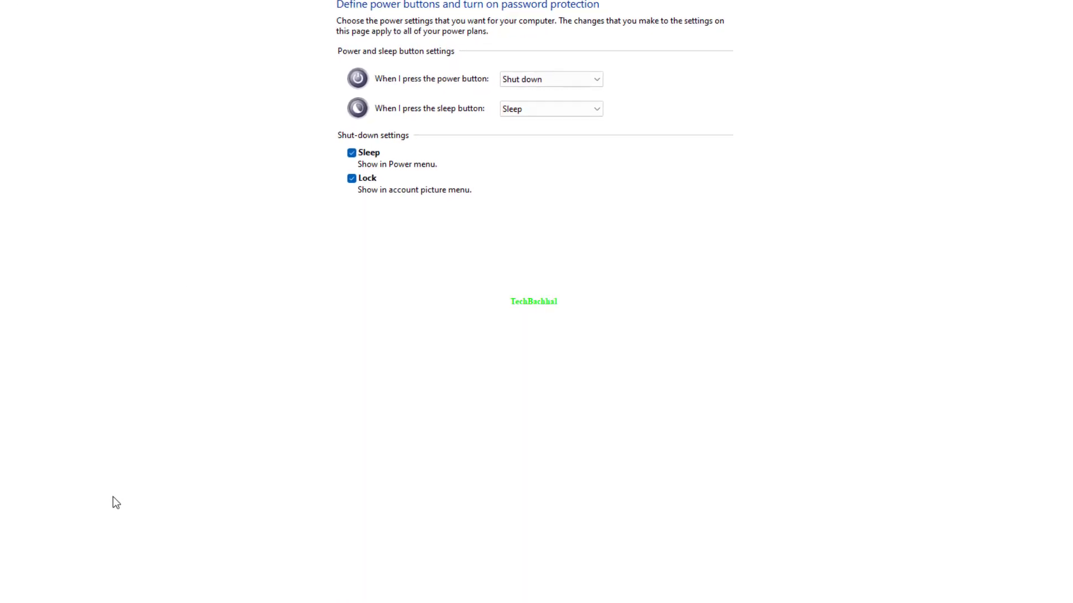